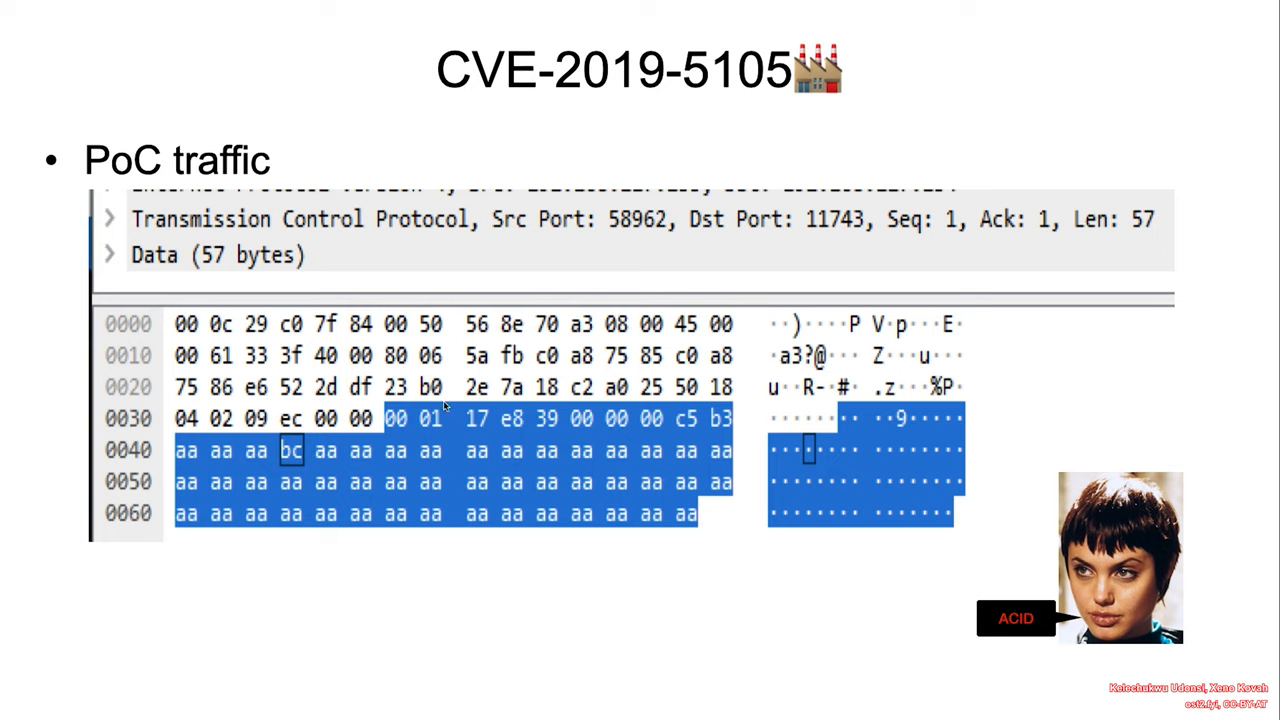
mouse_move(636, 444)
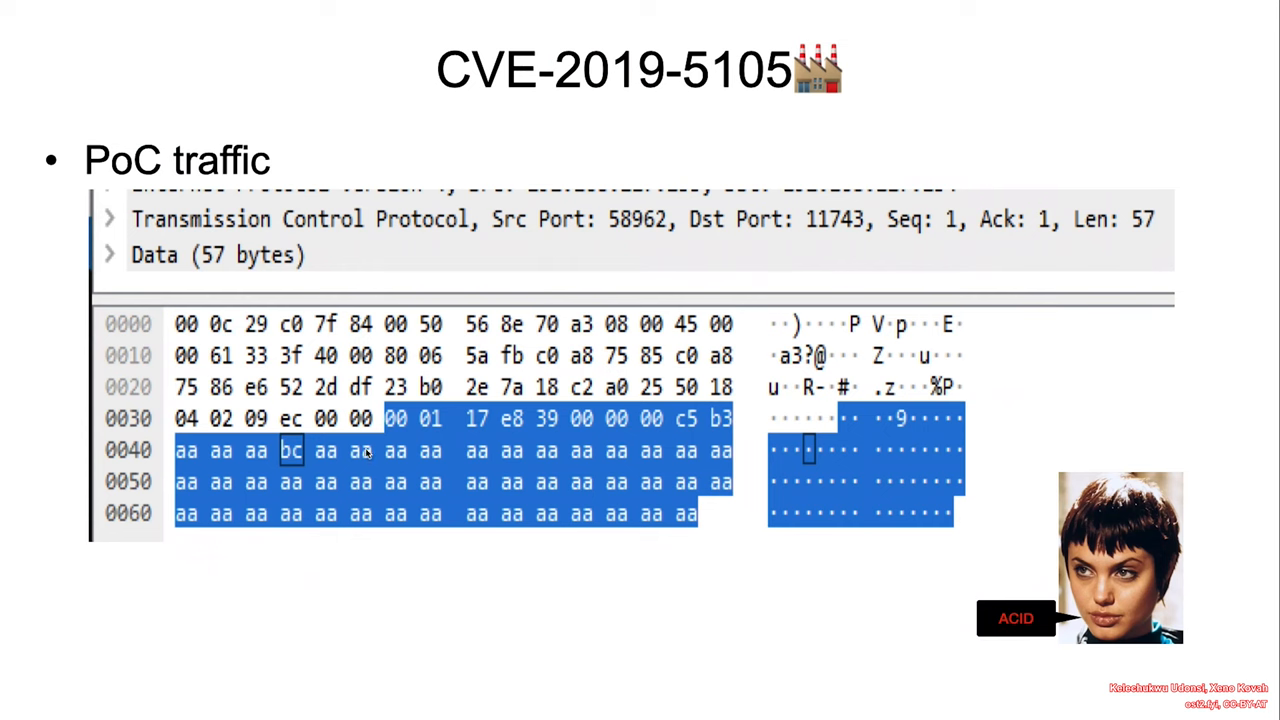
Return from the CVE-2019-5105 PoC traffic slide to the Background (3) BlkDrvTCP PDU slide
key(right)
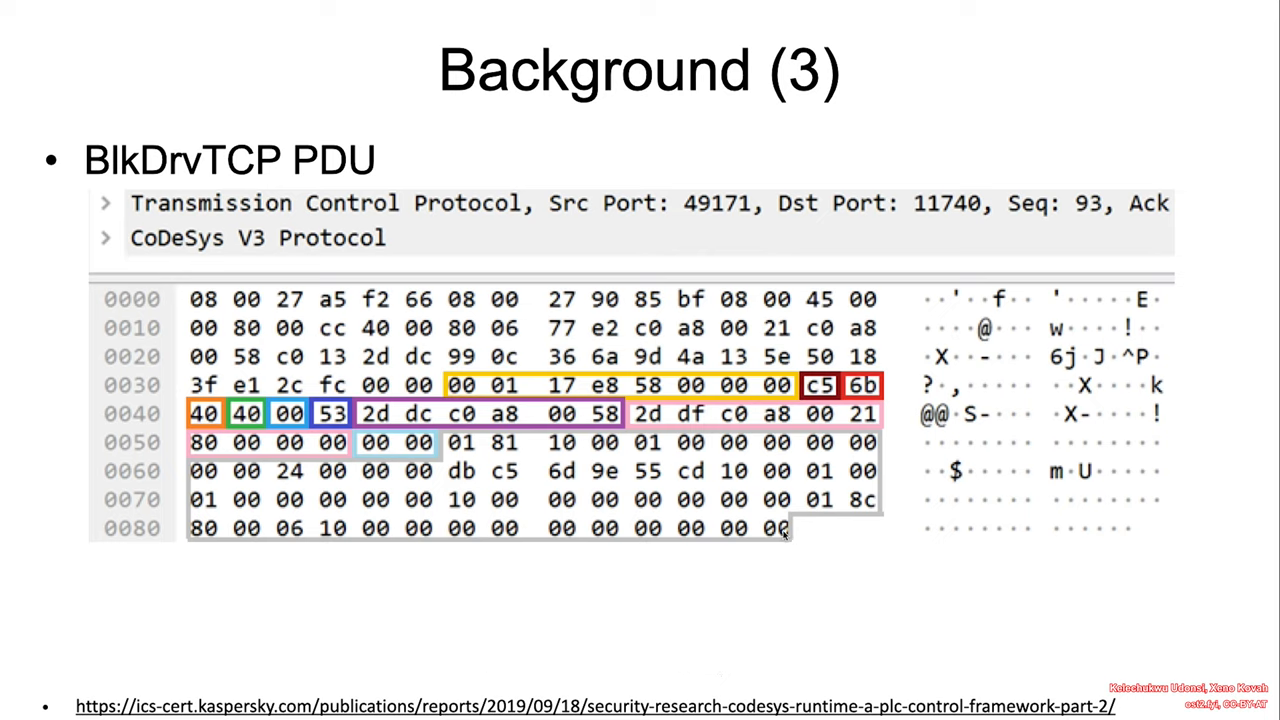
mouse_move(560, 510)
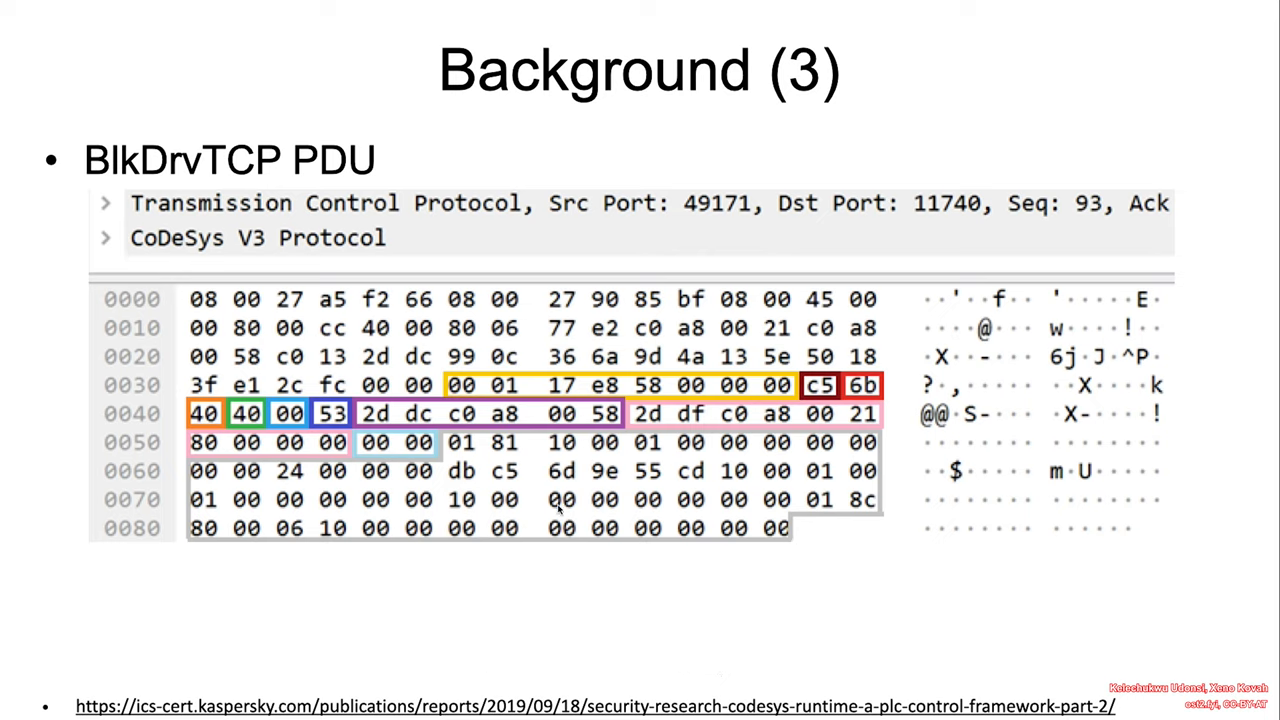
mouse_move(856, 464)
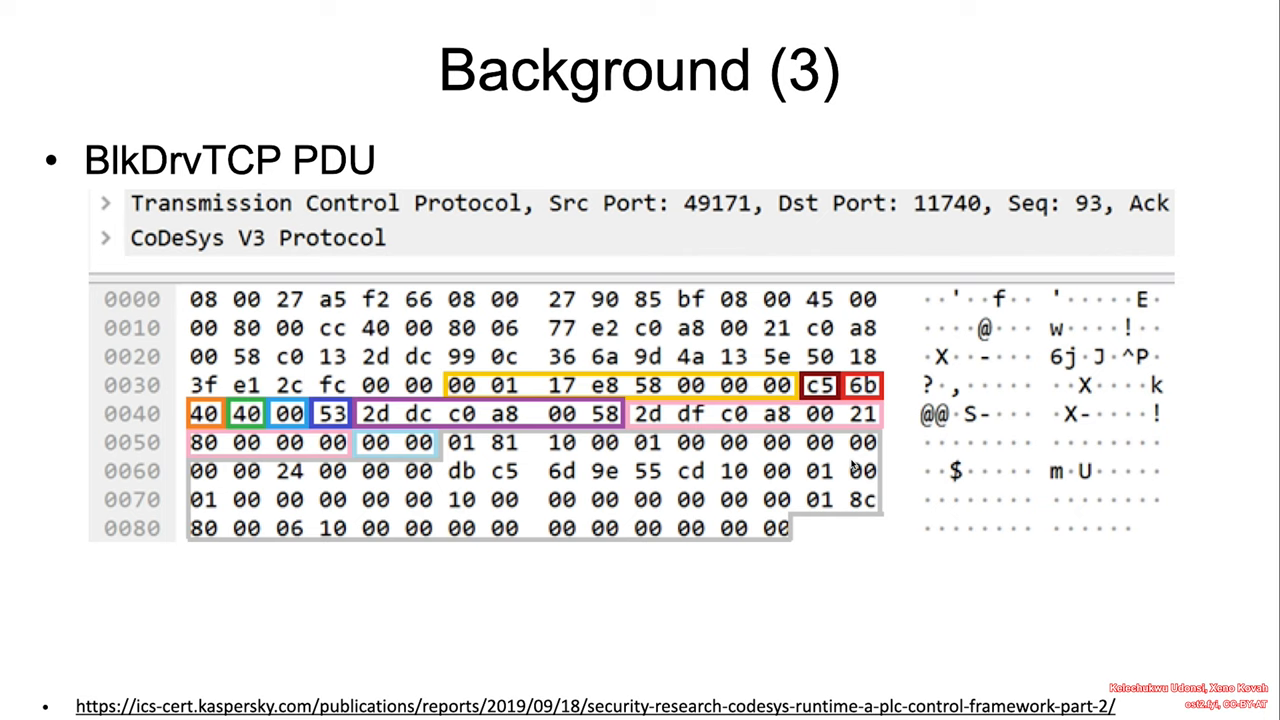